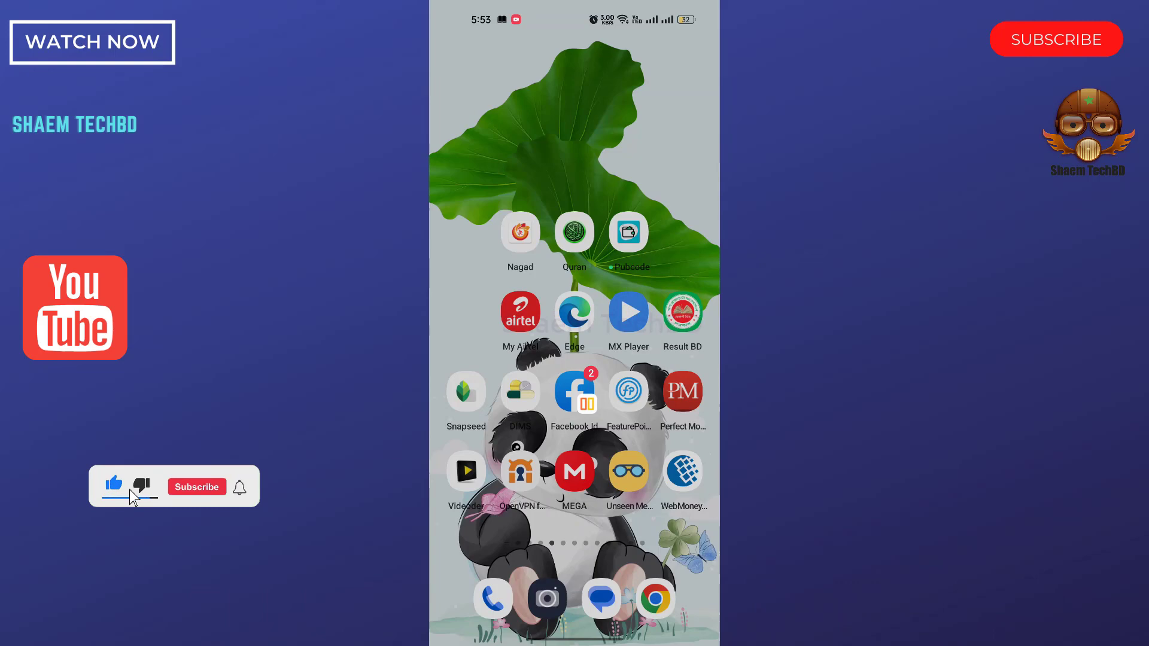
Bring up the alphabetical app drawer from the home screen.
click(197, 487)
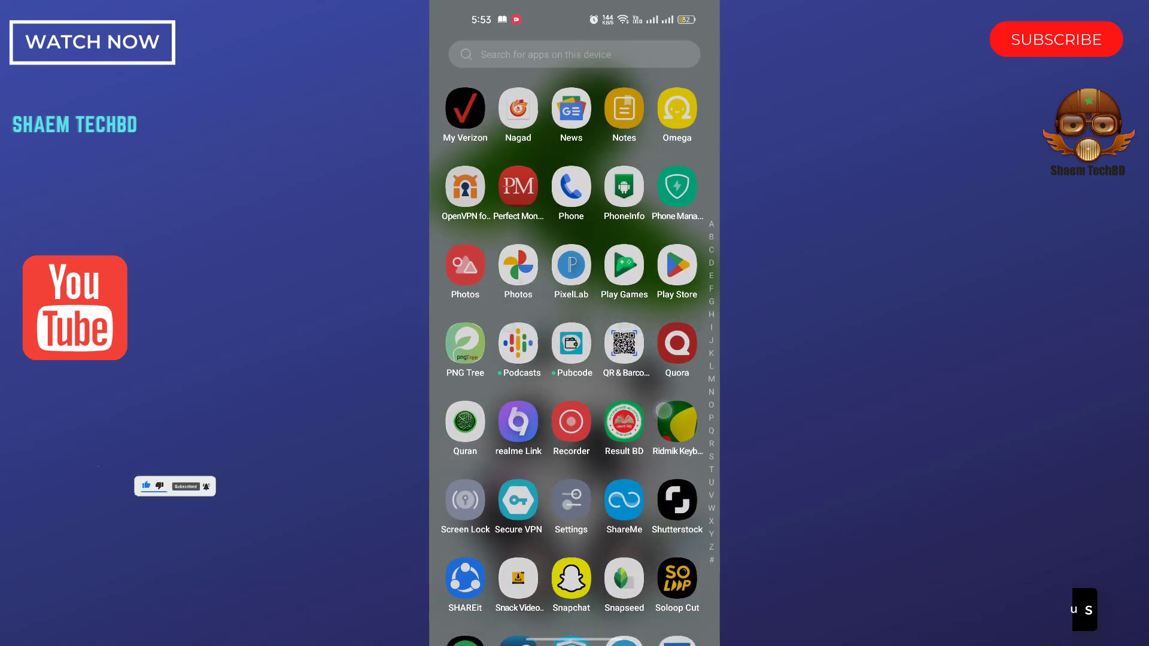
Launch Settings and search 'da' to reach the Date & time page.
click(570, 499)
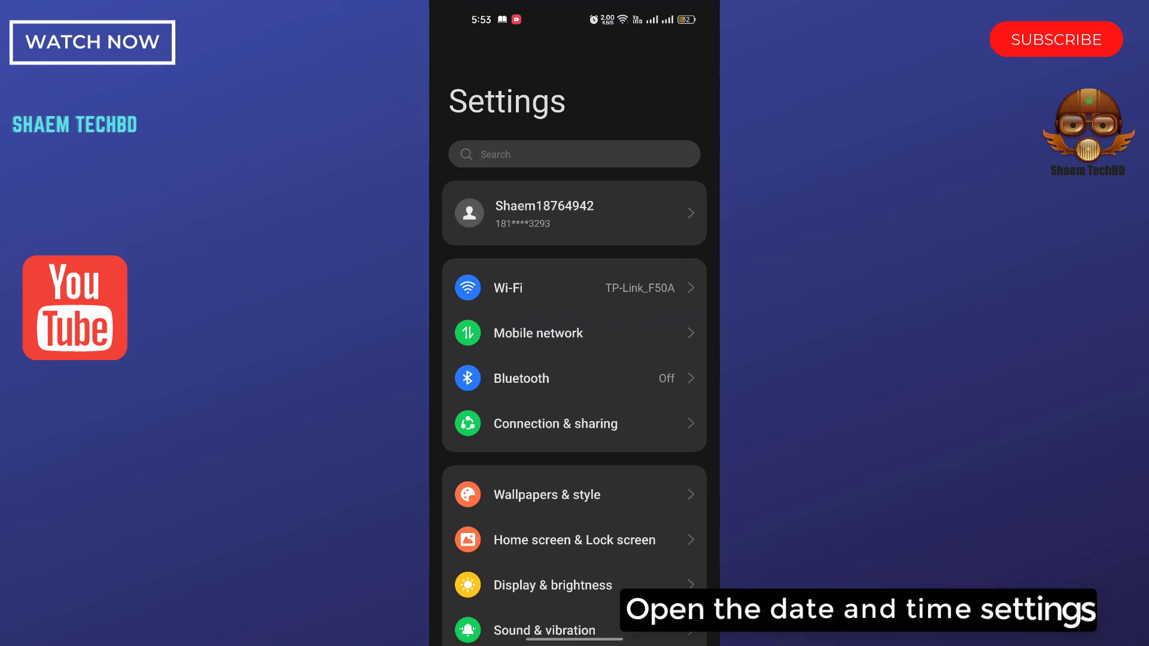
text(da)
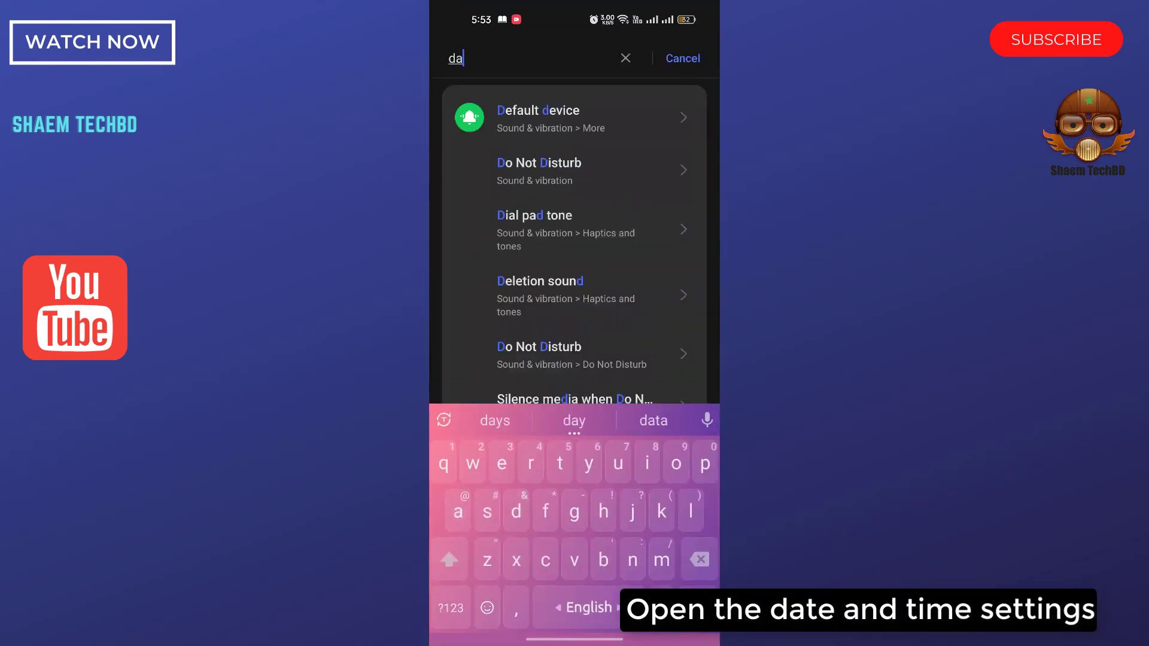
click(534, 117)
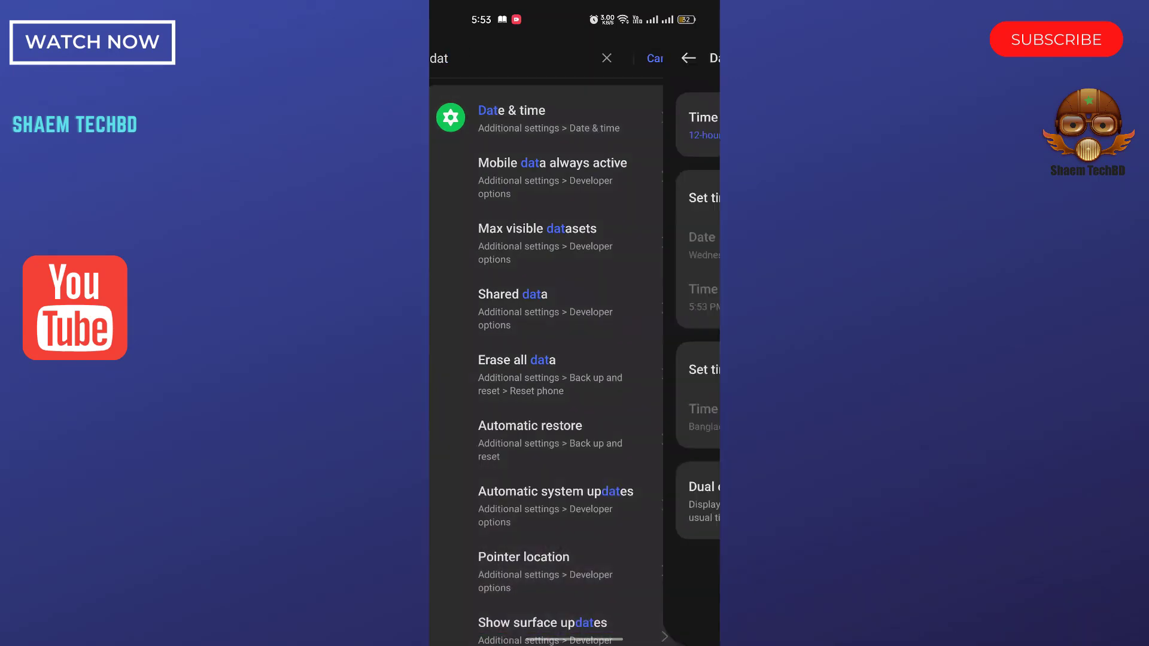
Leave Date & time and clear the search, returning to the main Settings list.
click(511, 110)
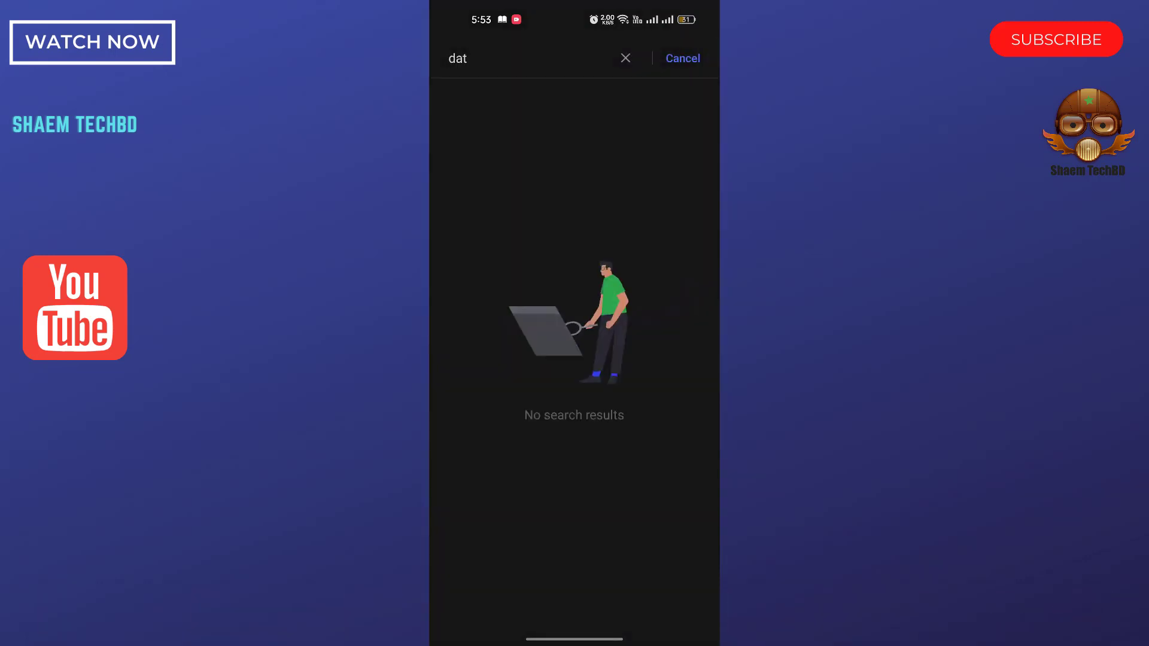
click(625, 58)
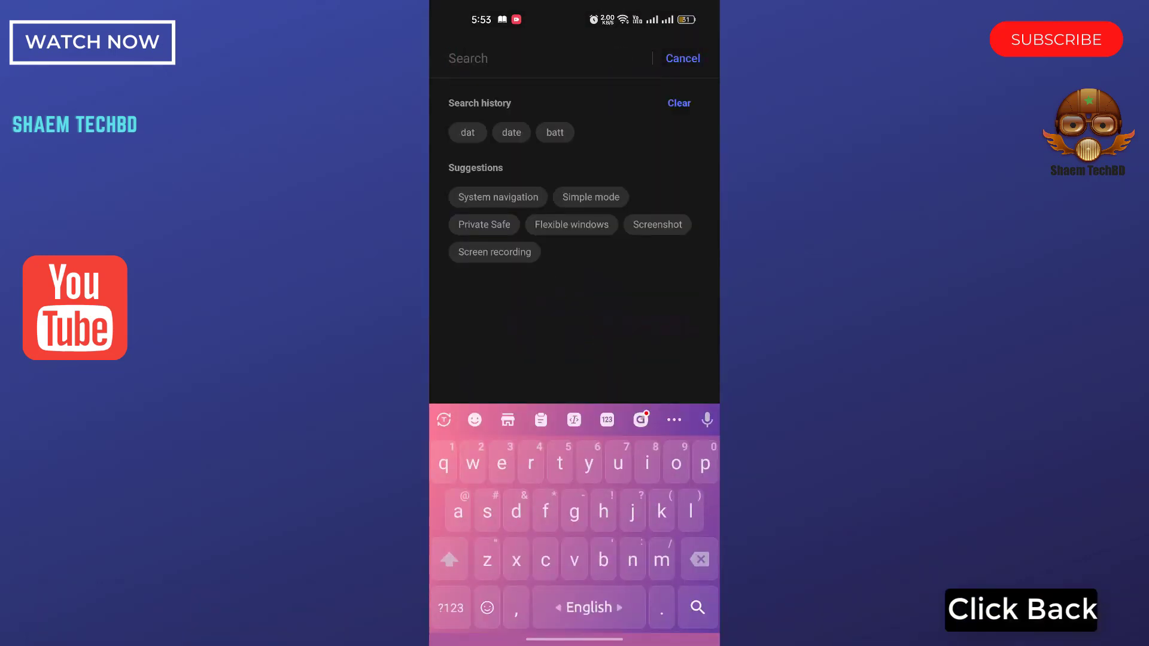
click(682, 58)
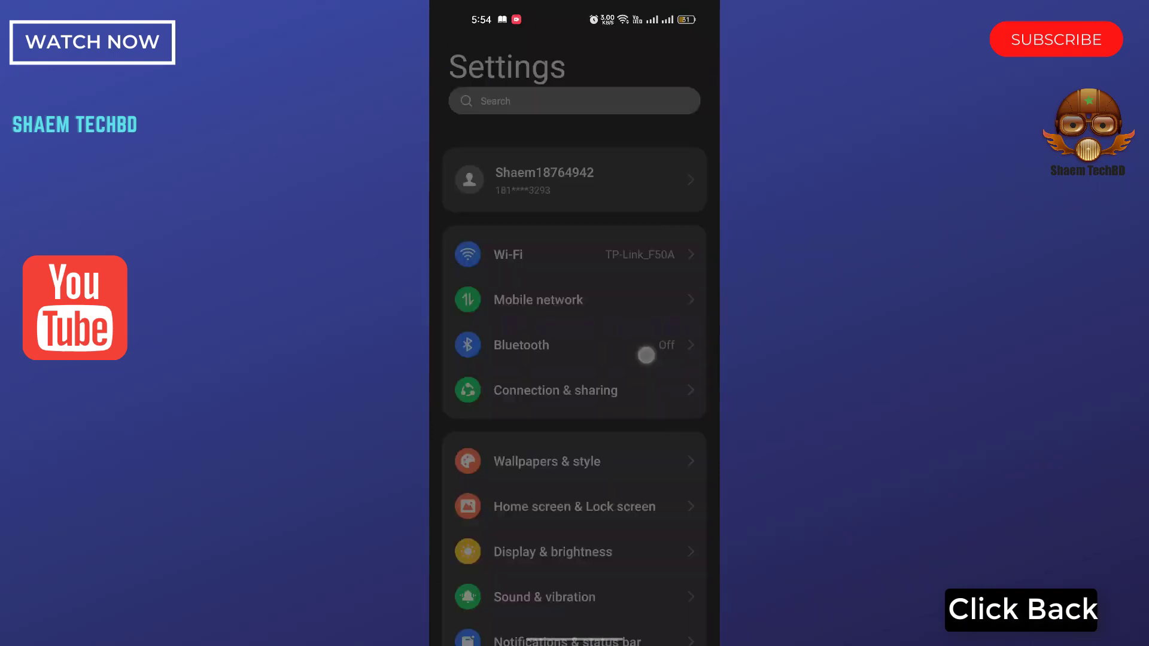
Run the storage clean-up from About device, freeing 6.6 MB, and return to About device.
scroll(down, 3)
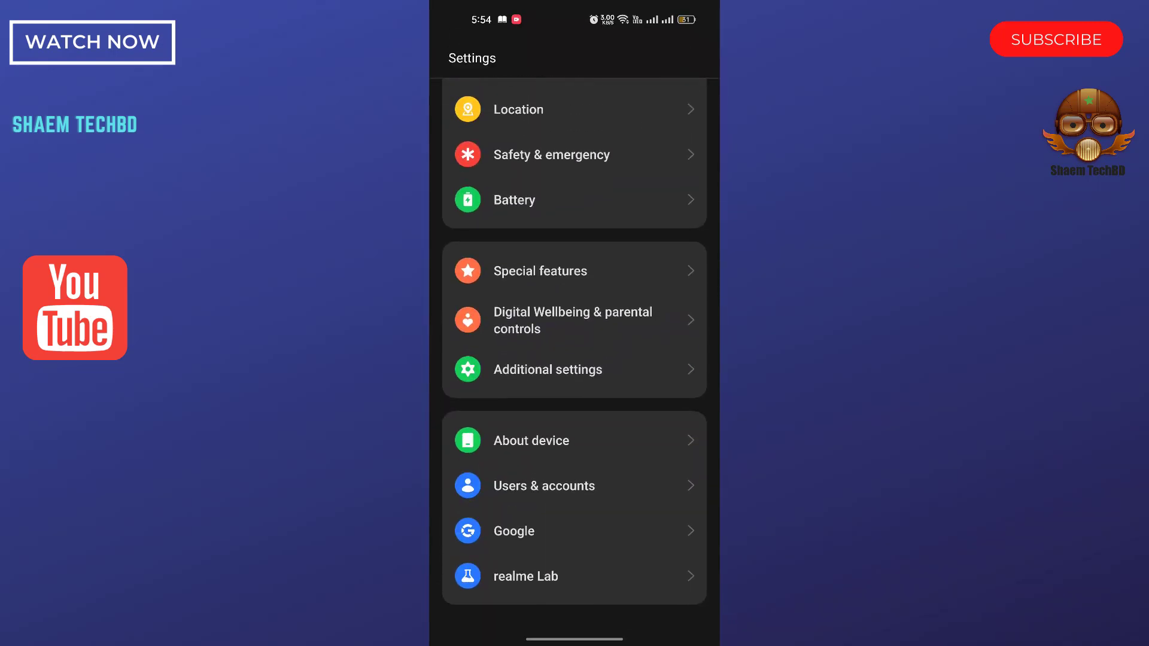
click(531, 440)
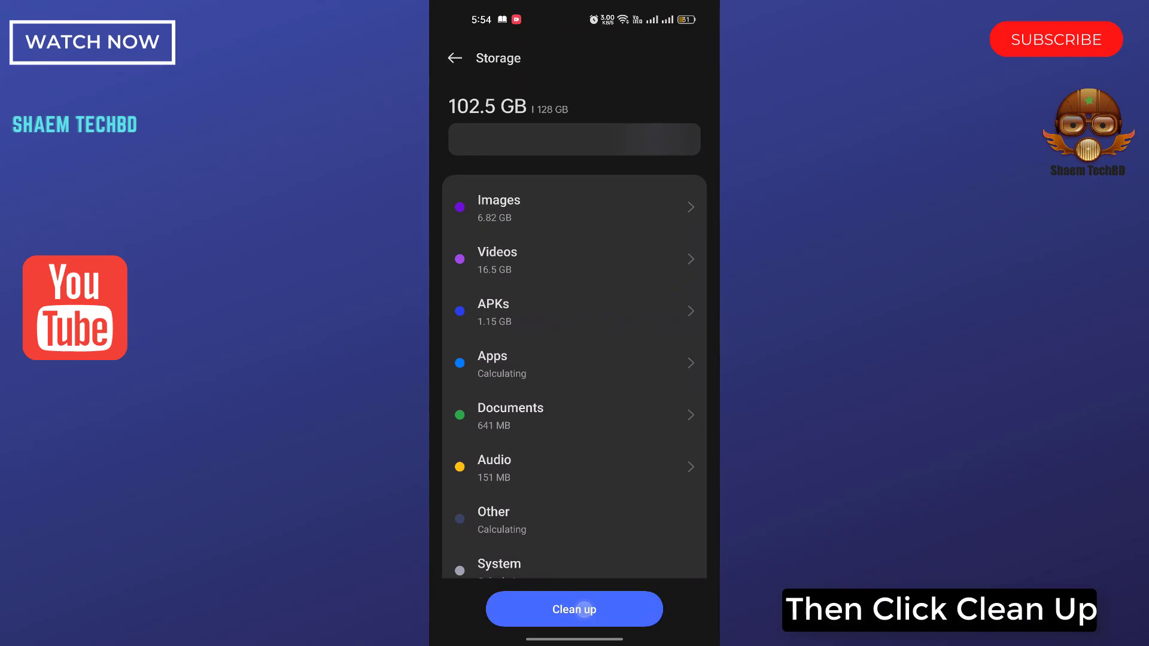
click(573, 609)
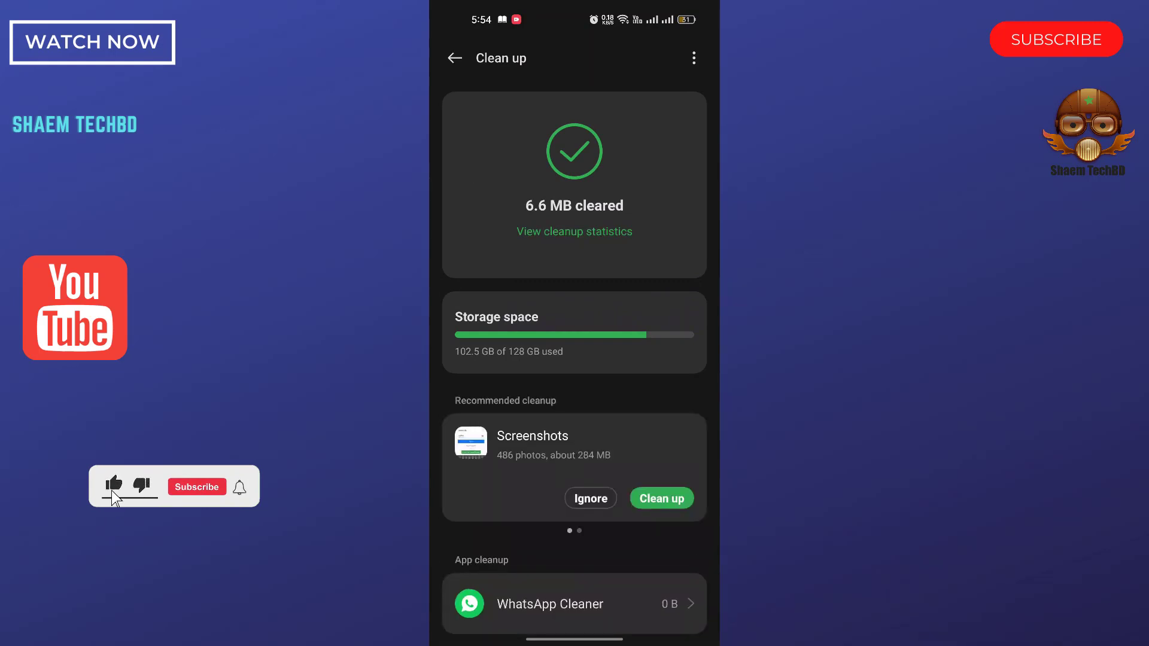
click(196, 487)
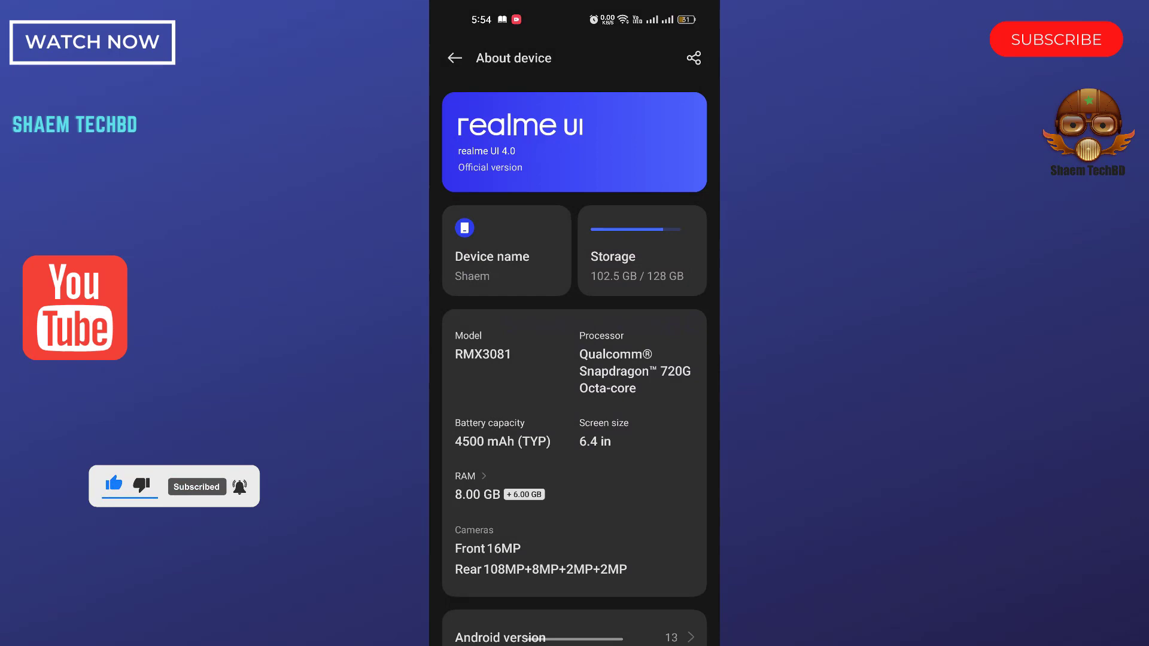
Go to App management and scroll the installed apps list down to T-Mobile.
click(453, 58)
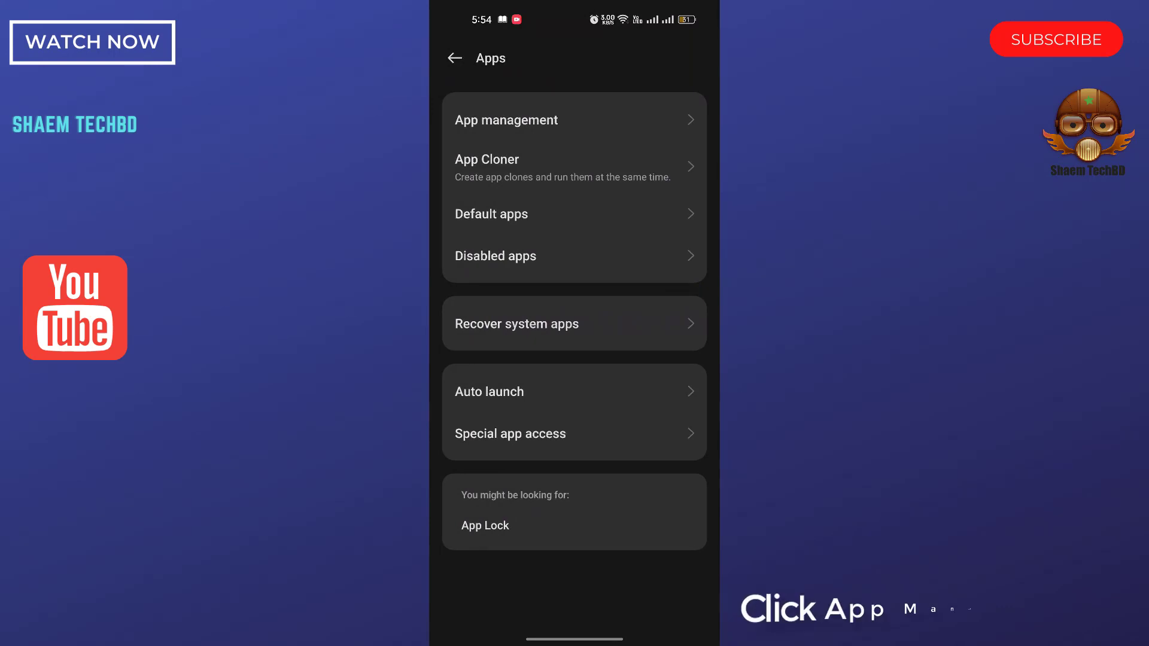
click(573, 120)
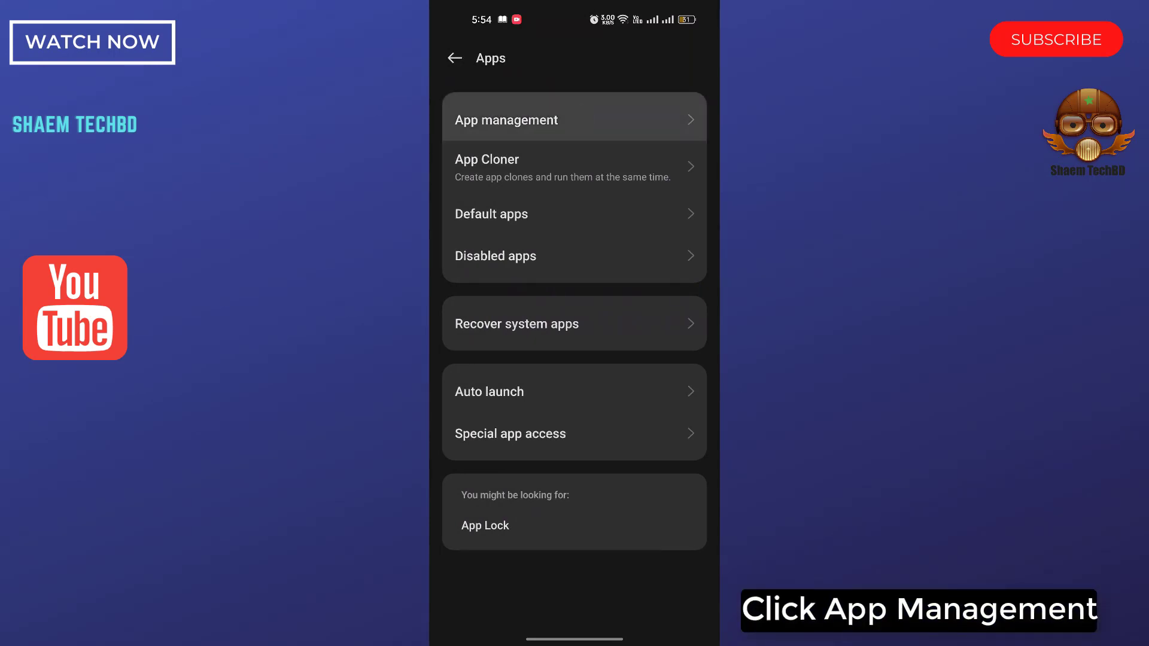
click(574, 120)
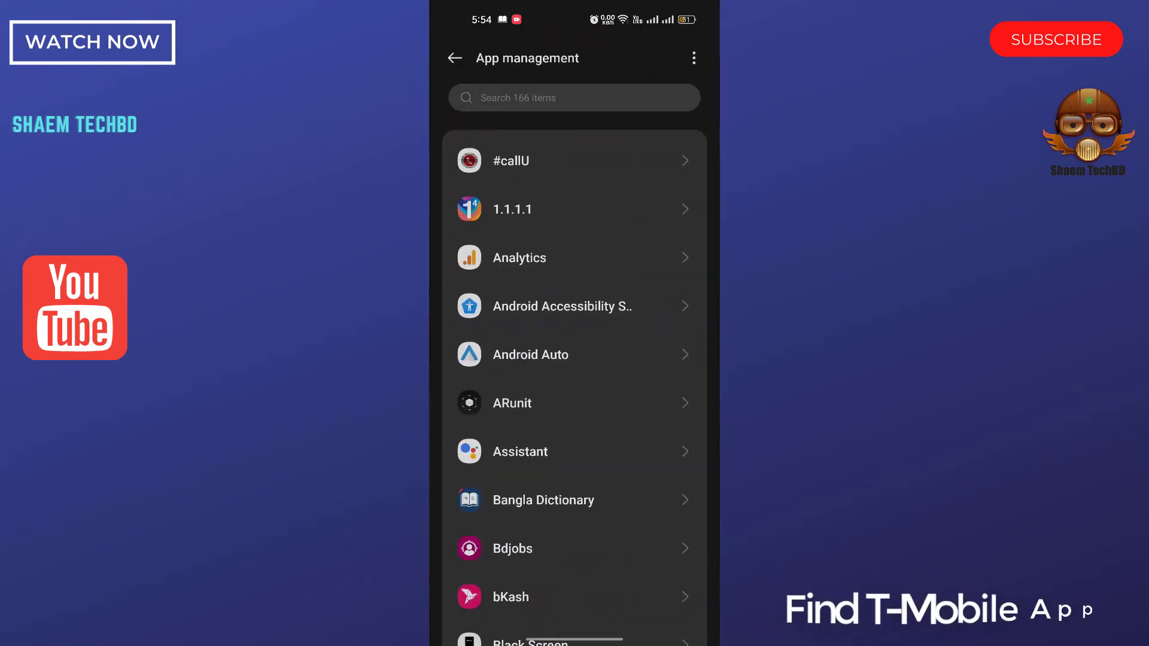
scroll(down, 3)
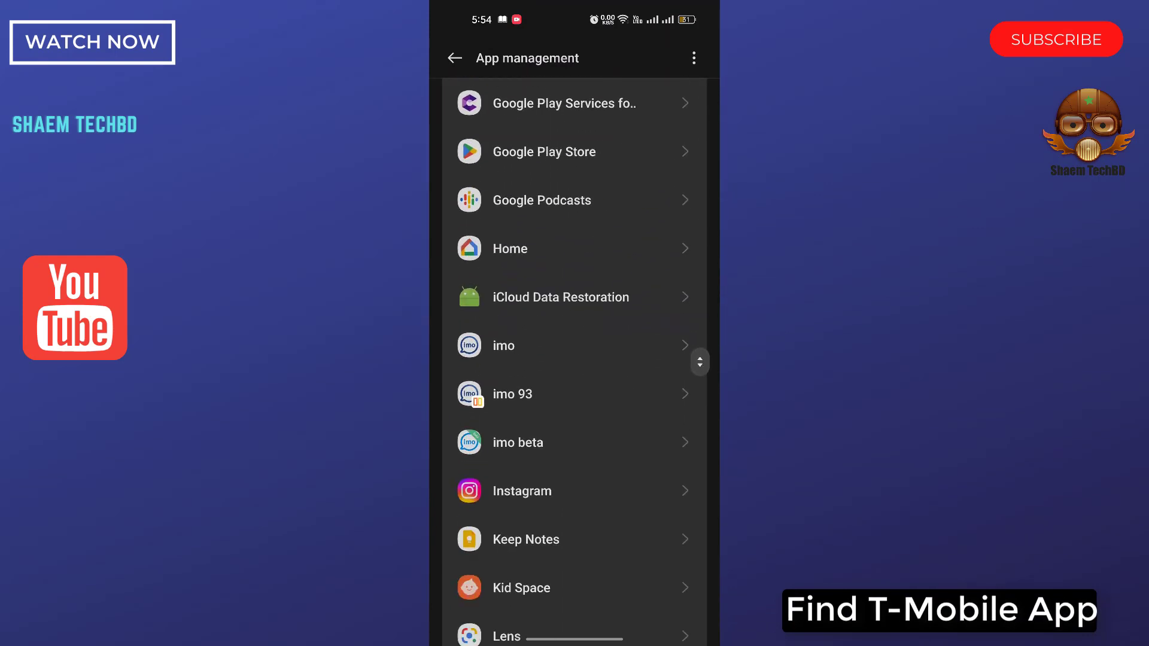
scroll(down, 3)
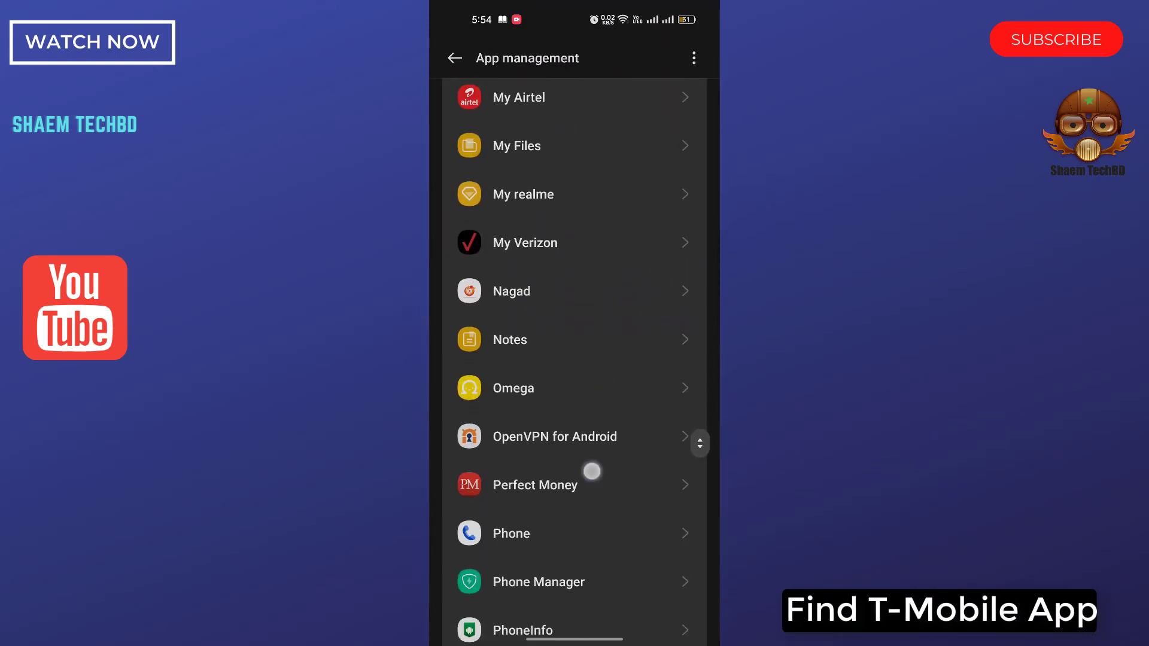
scroll(down, 3)
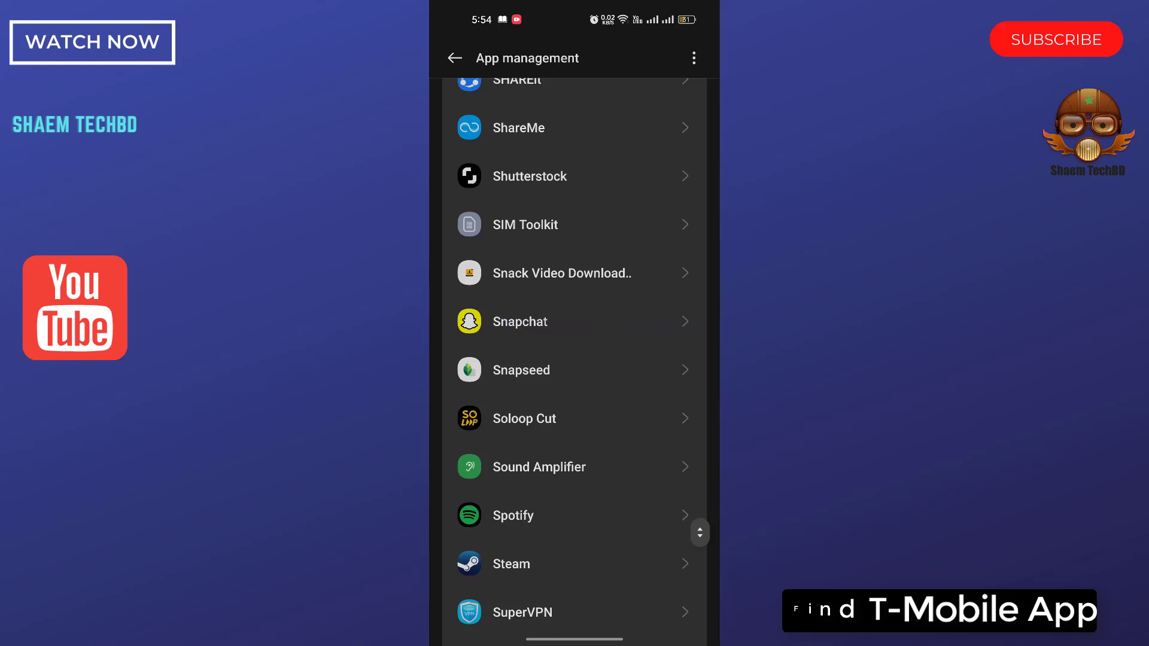
scroll(down, 3)
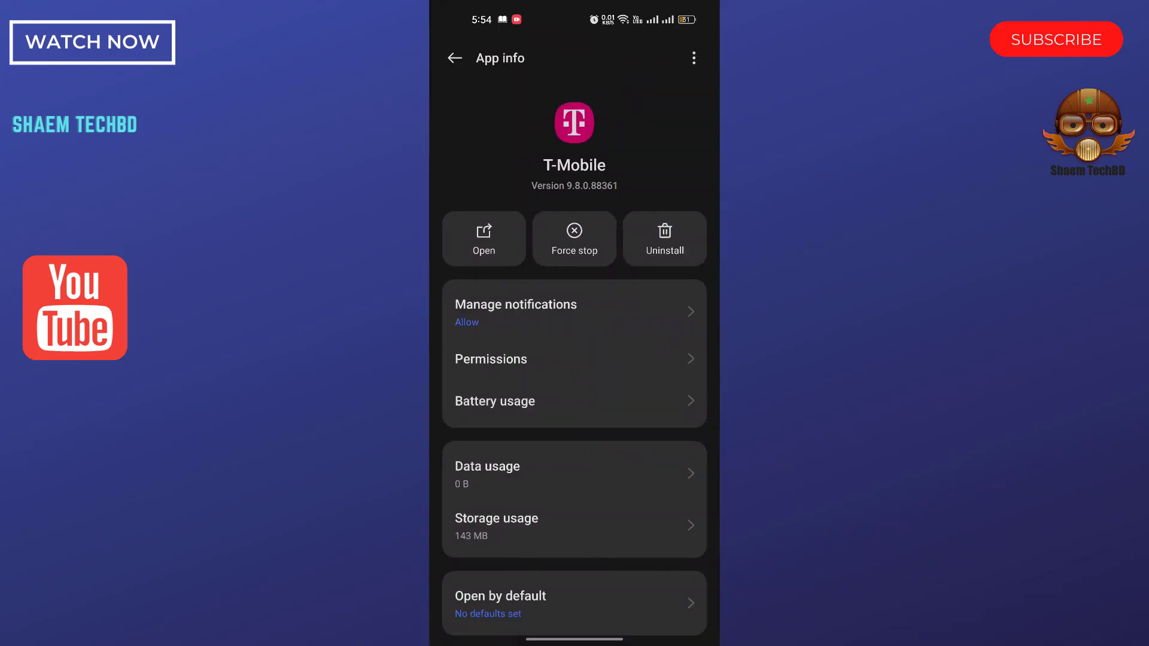
Clear T-Mobile's cache to 0 B and confirm deleting its app data.
scroll(down, 3)
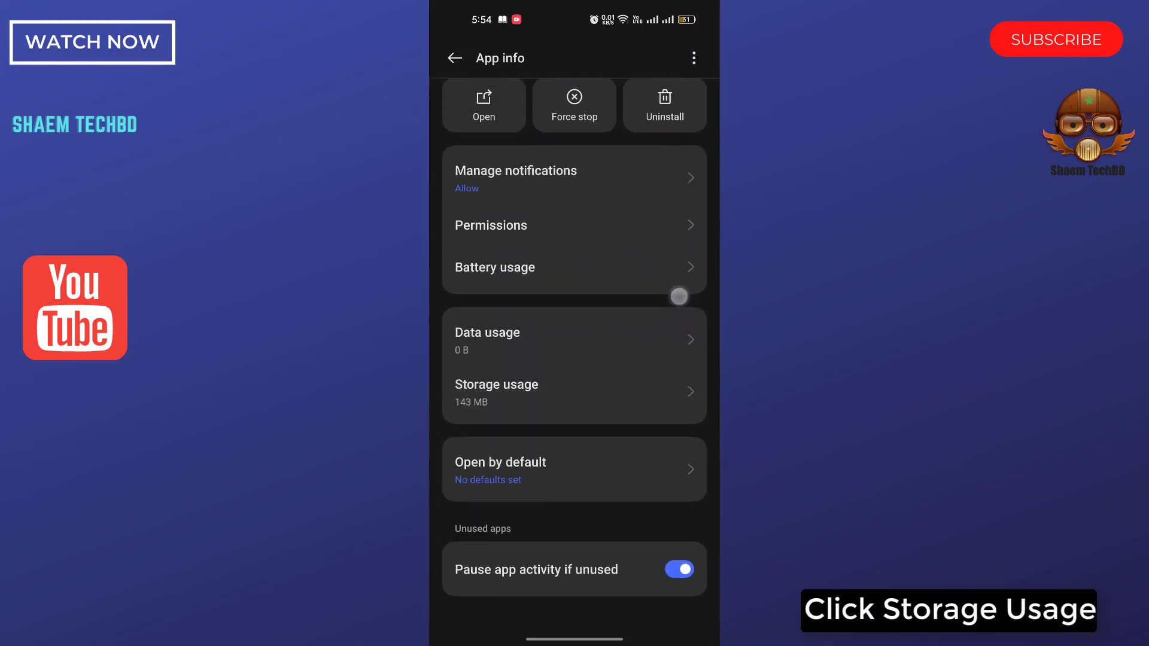
click(497, 385)
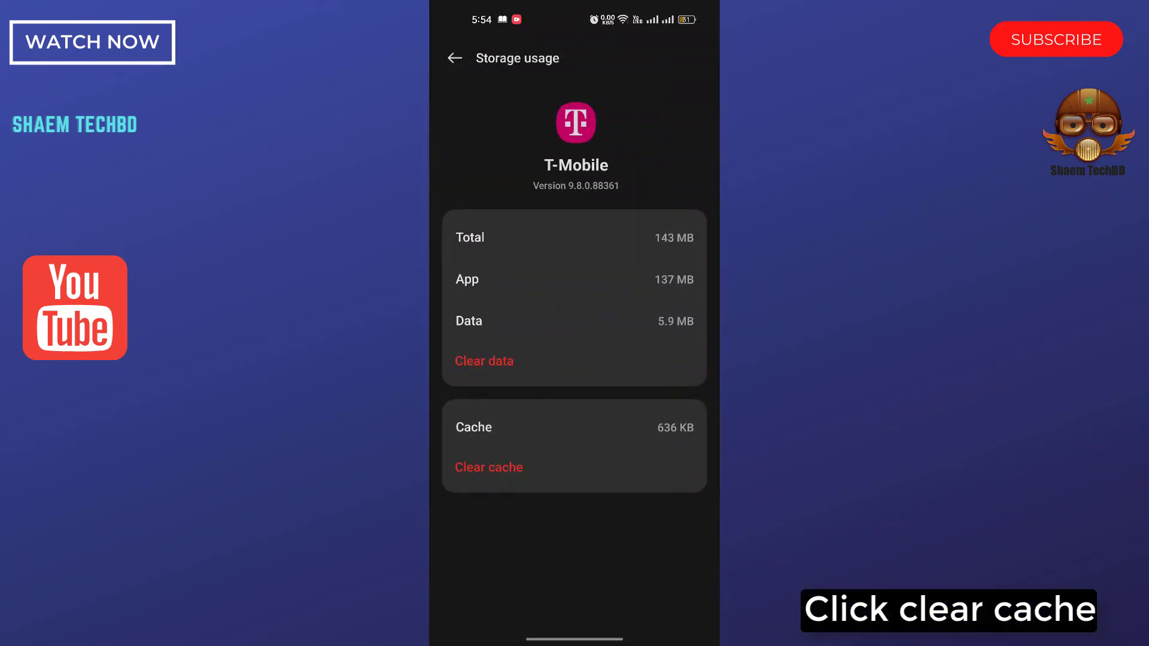
click(488, 467)
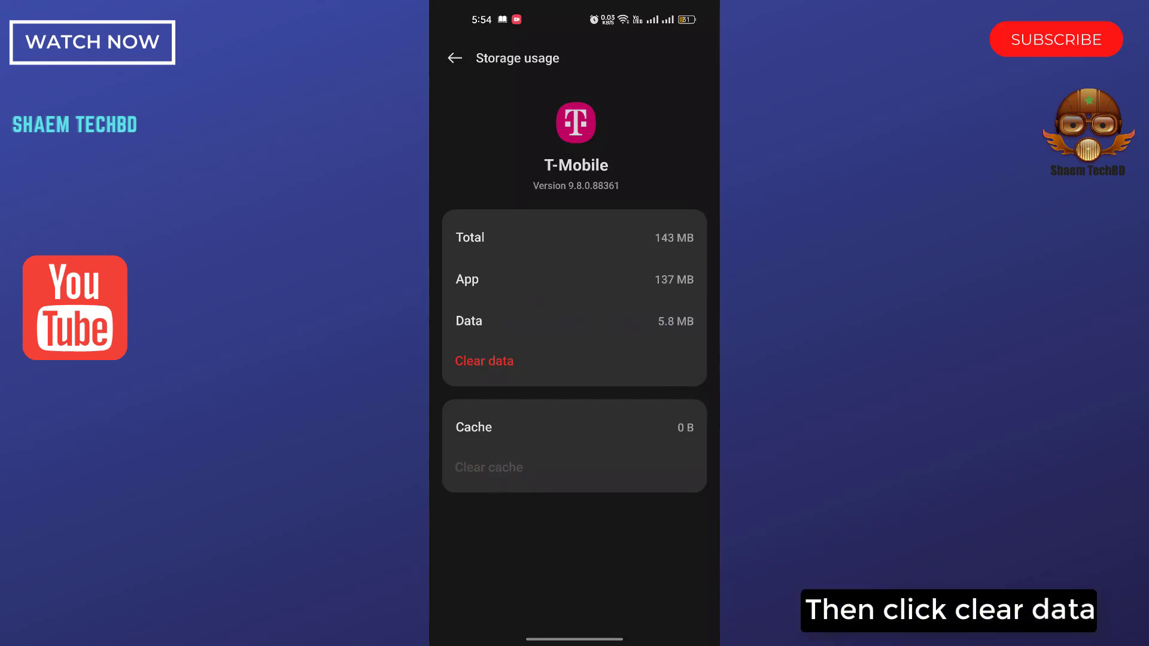
click(484, 361)
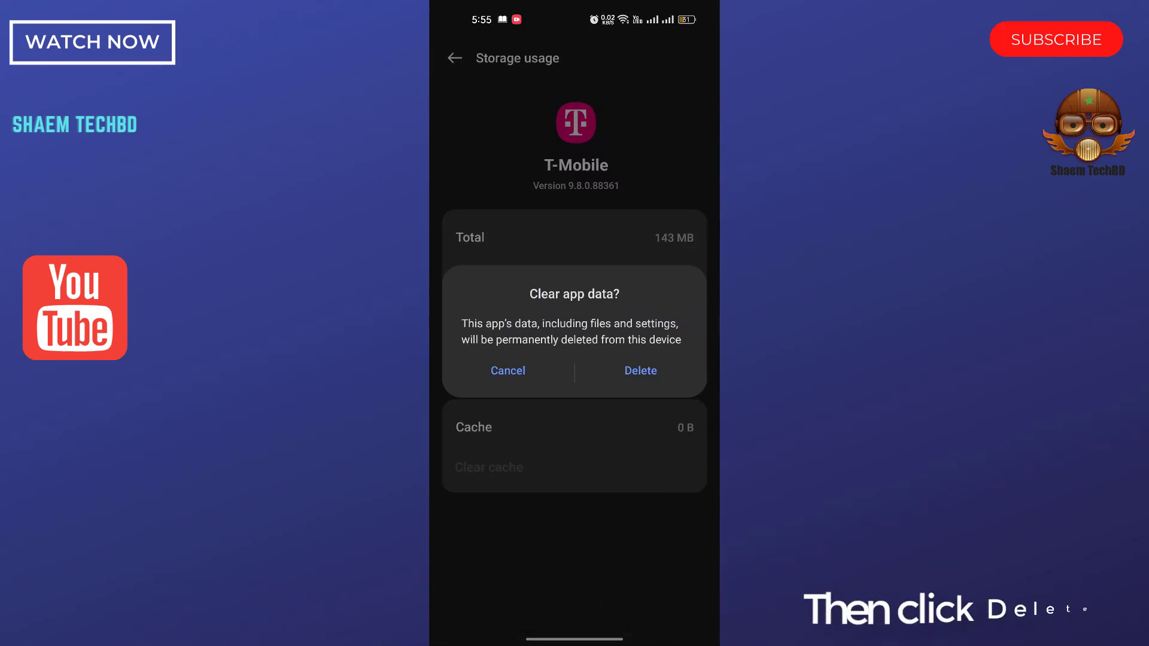
click(640, 371)
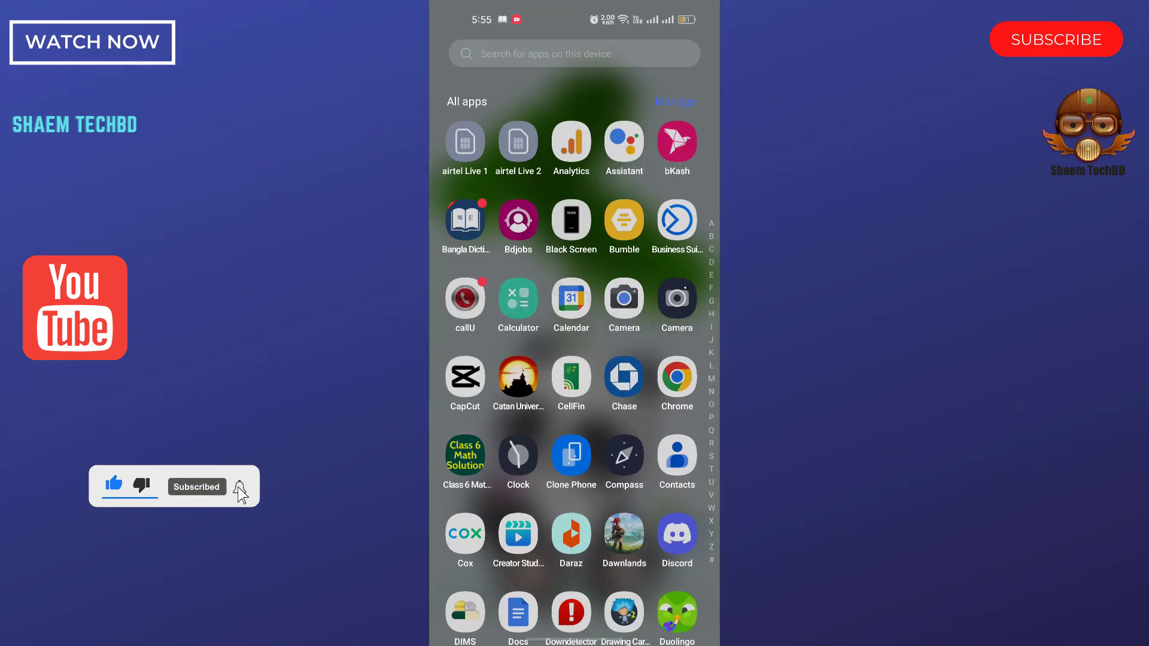
Launch Play Store from the app drawer and start a search for T-Mobile.
scroll(down, 3)
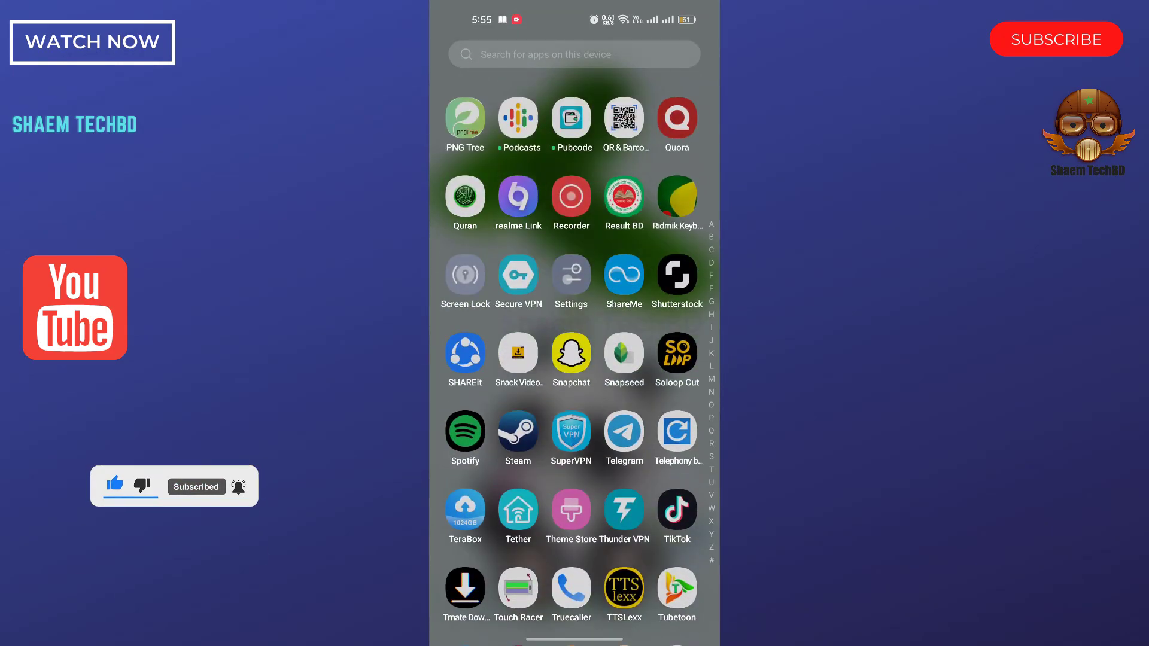
scroll(down, 3)
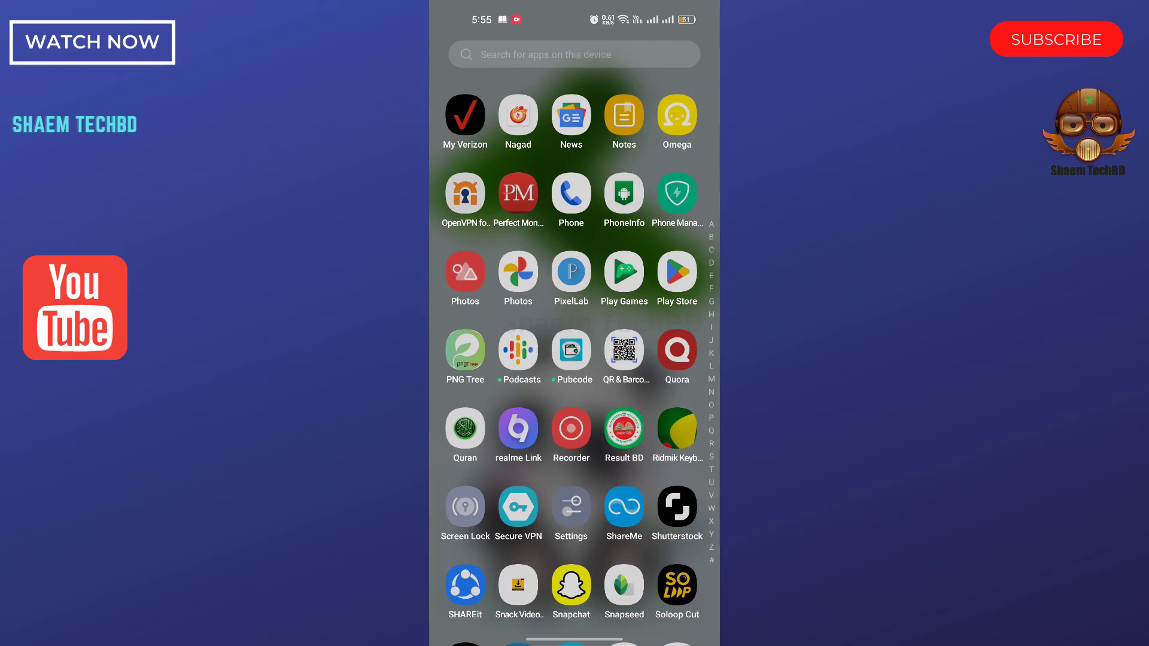
click(677, 271)
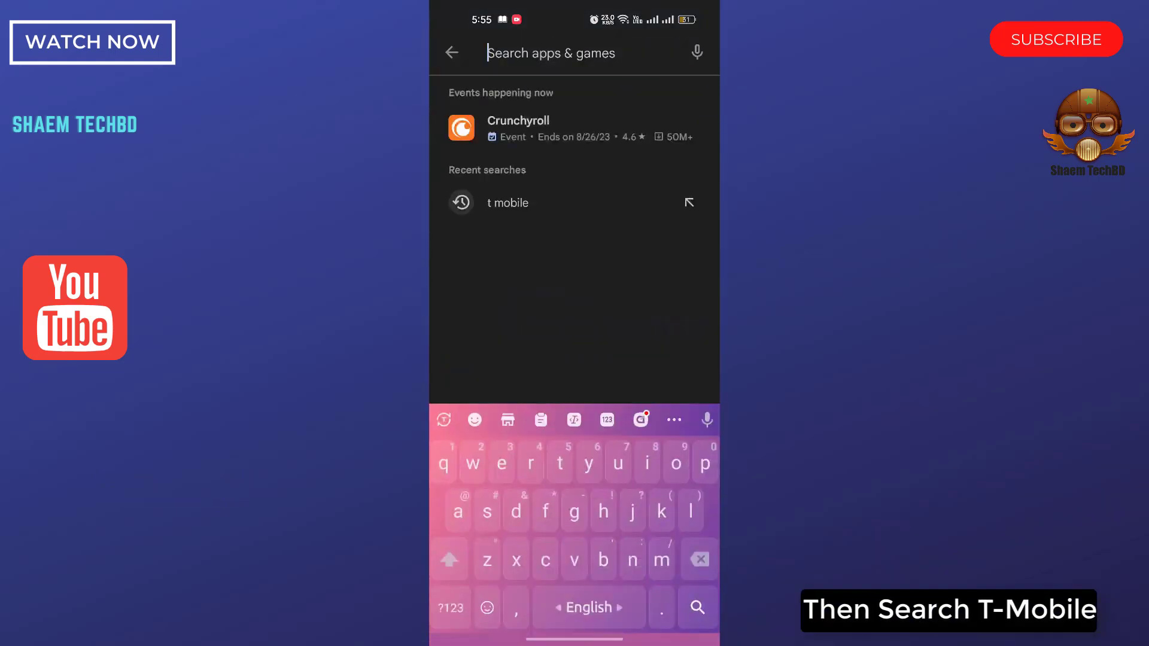
click(507, 202)
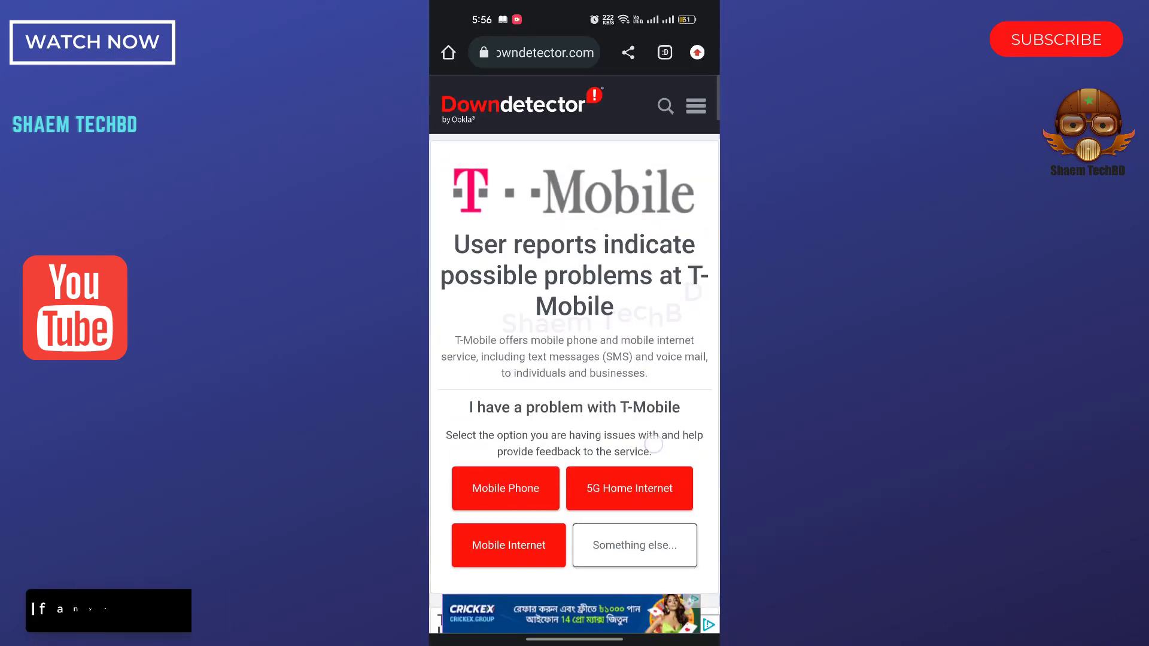
Scroll through Downdetector's T-Mobile outage chart, locations and comments, then return home.
scroll(down, 3)
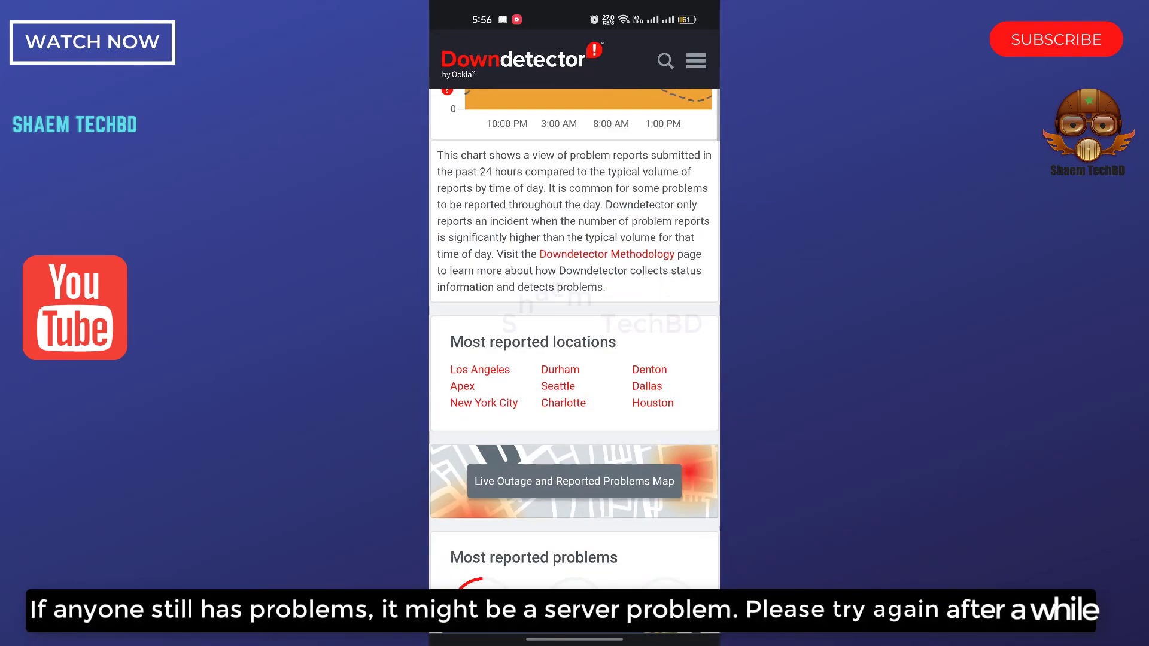
scroll(down, 3)
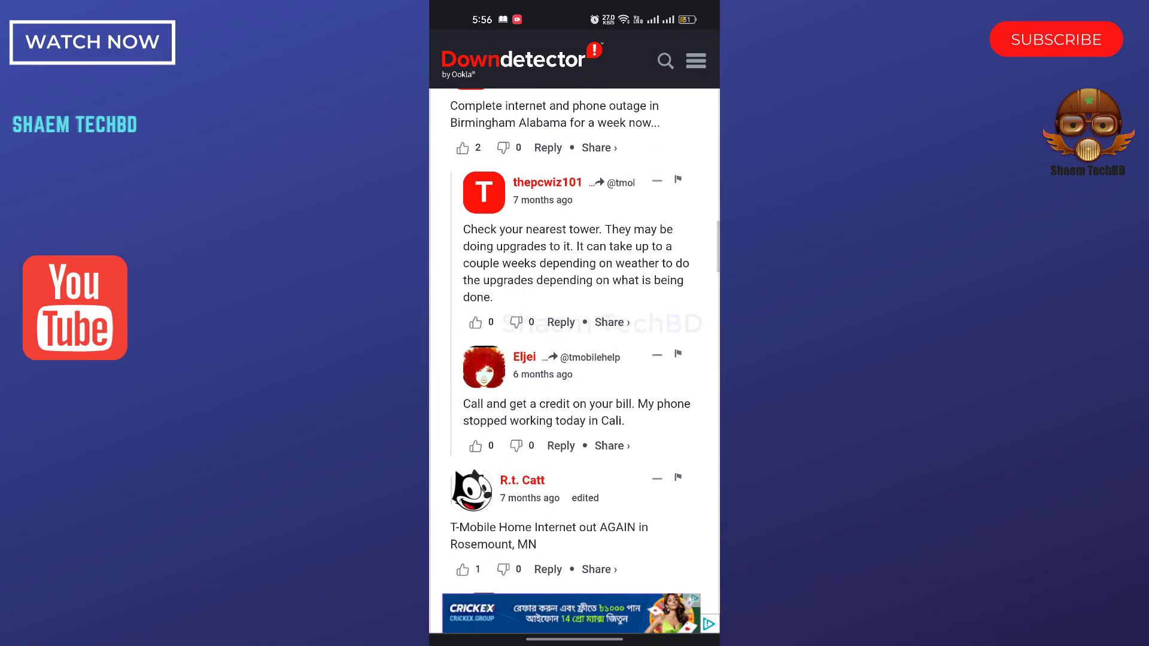
scroll(down, 3)
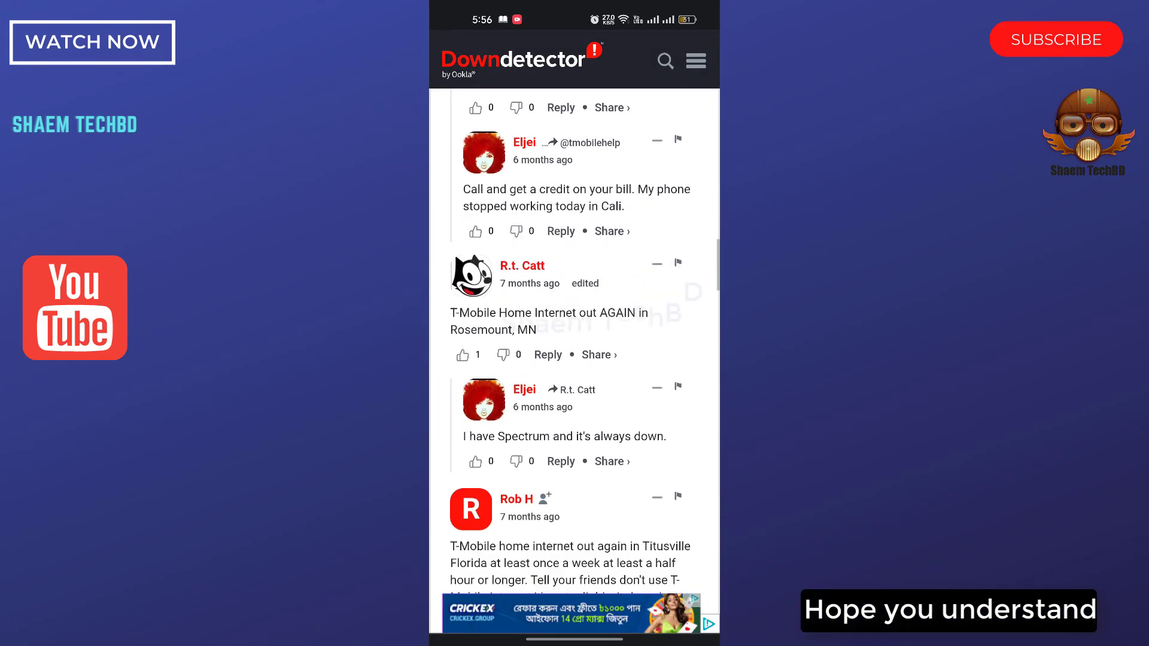
scroll(down, 3)
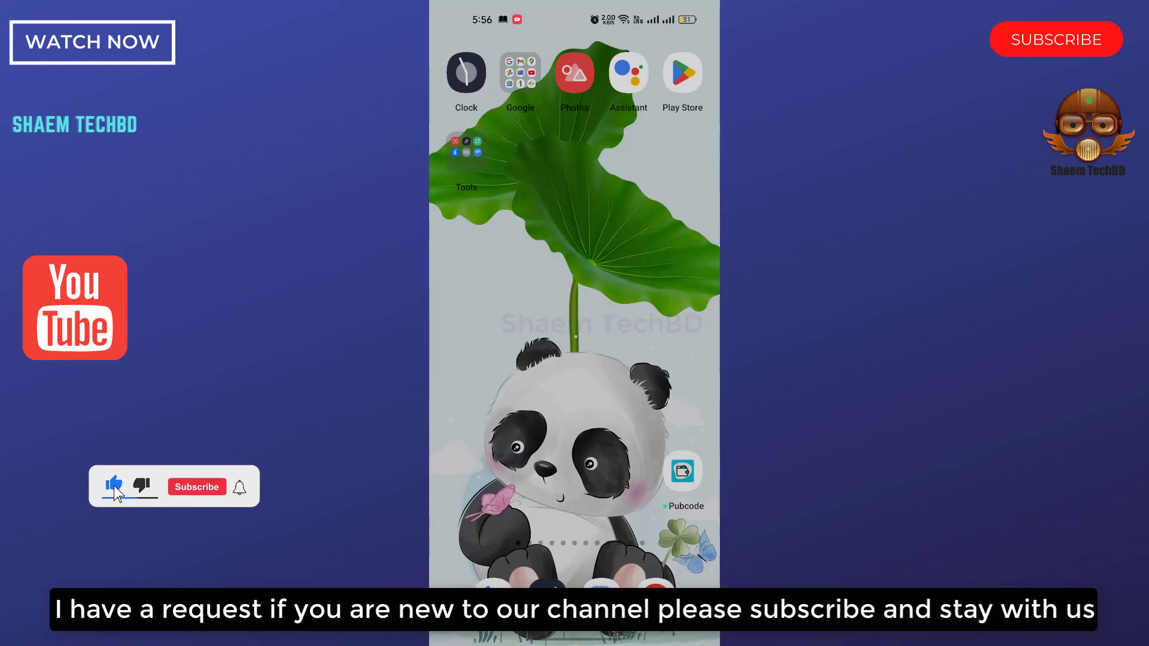
click(197, 487)
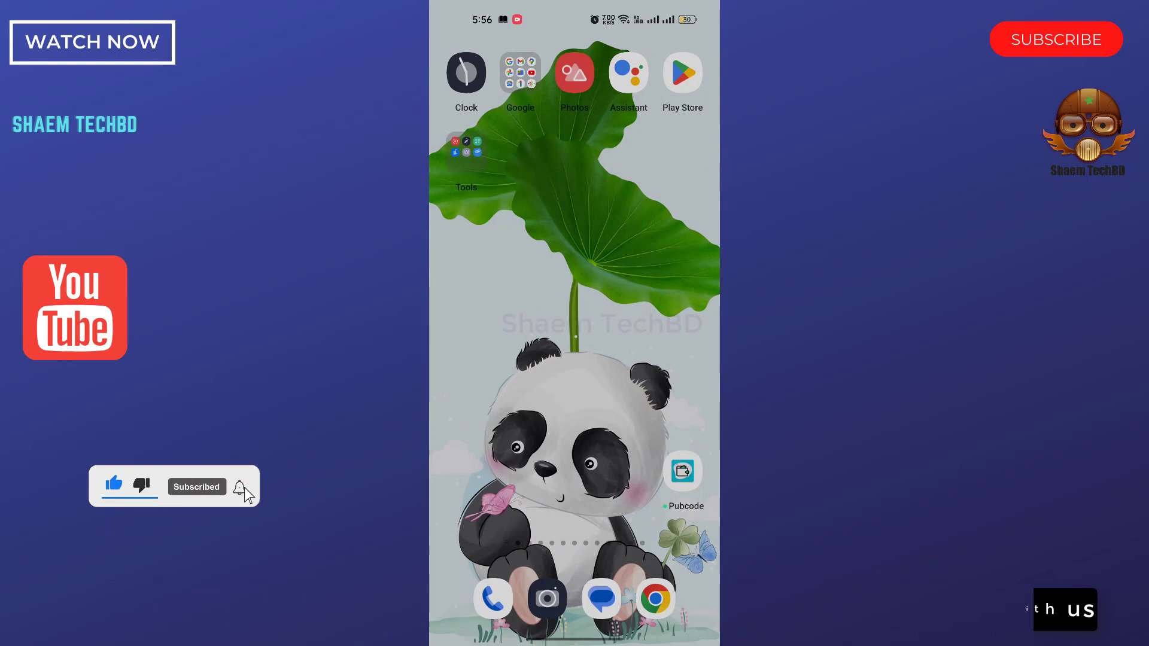